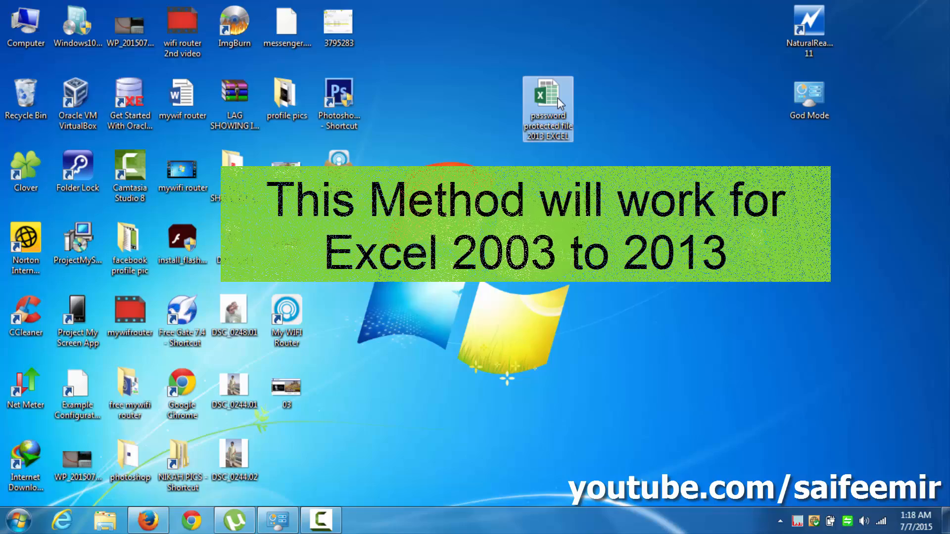
Open 'password protected file 2013 EXCEL' from the desktop in Excel
double_click(547, 109)
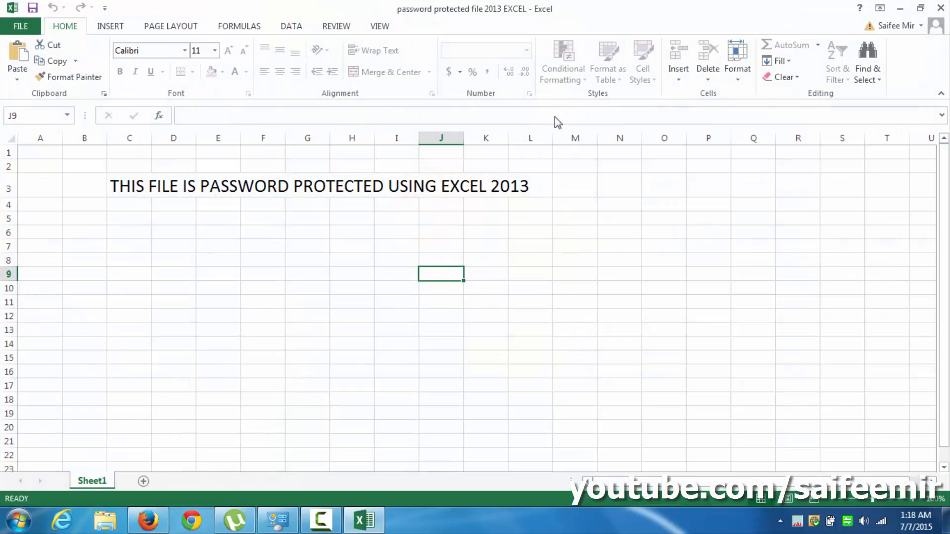
mouse_move(531, 291)
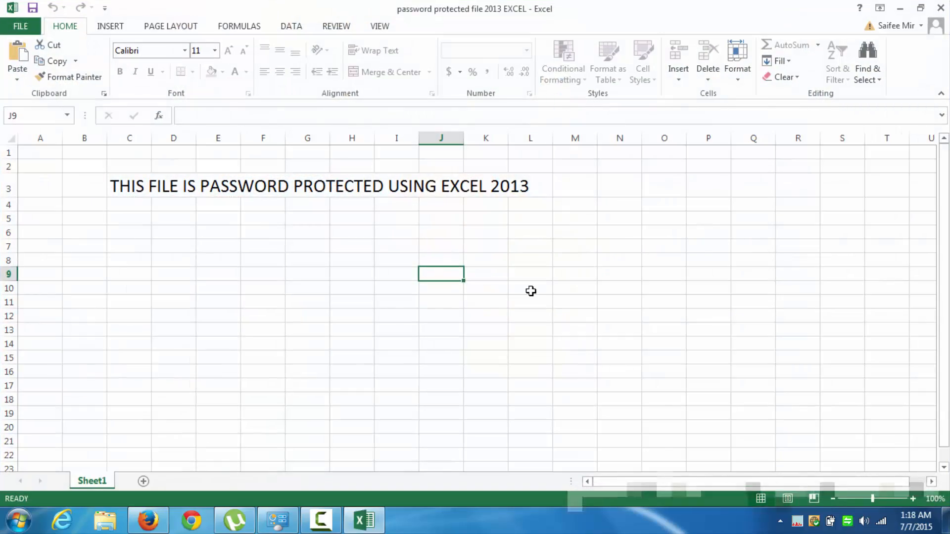
Confirm the sheet is protected, then close Excel and switch to the XLS(X) Files Unlocker page
click(476, 231)
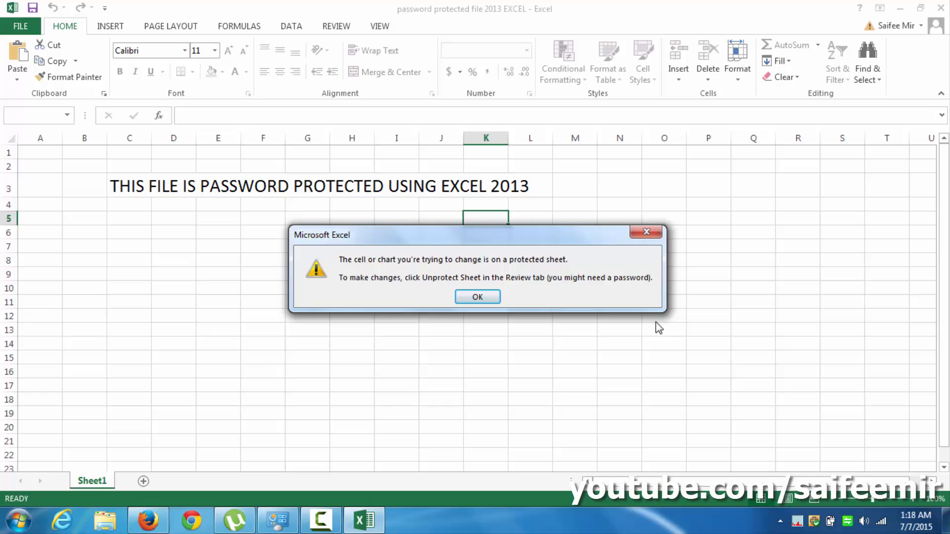
click(477, 297)
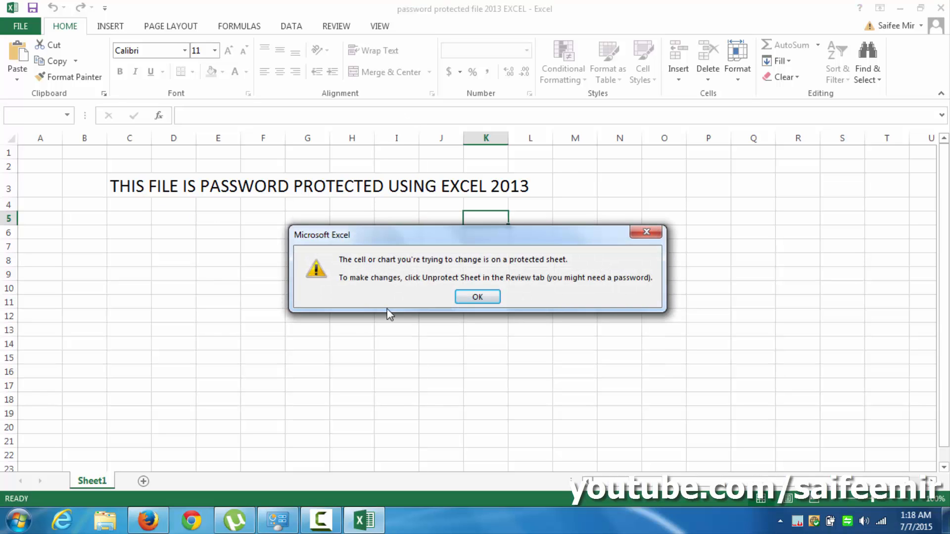
click(477, 297)
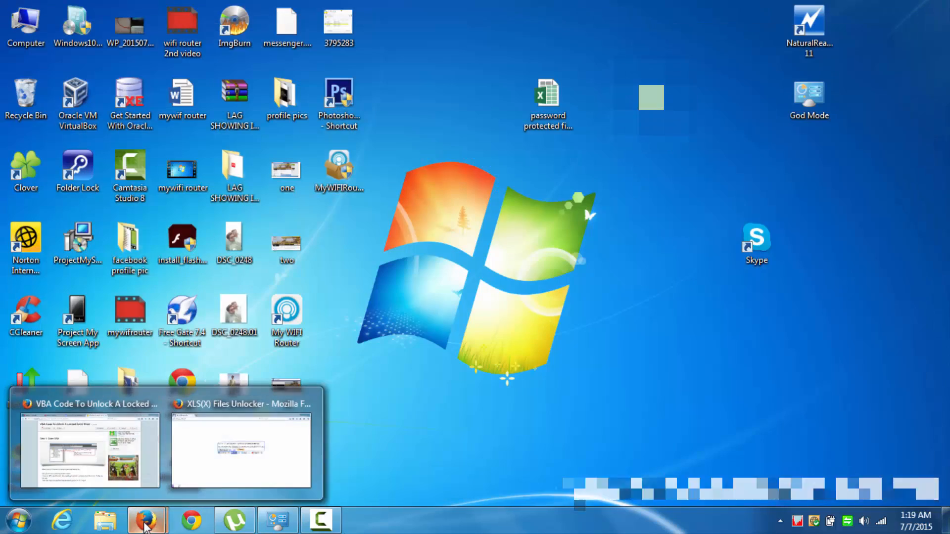
click(240, 451)
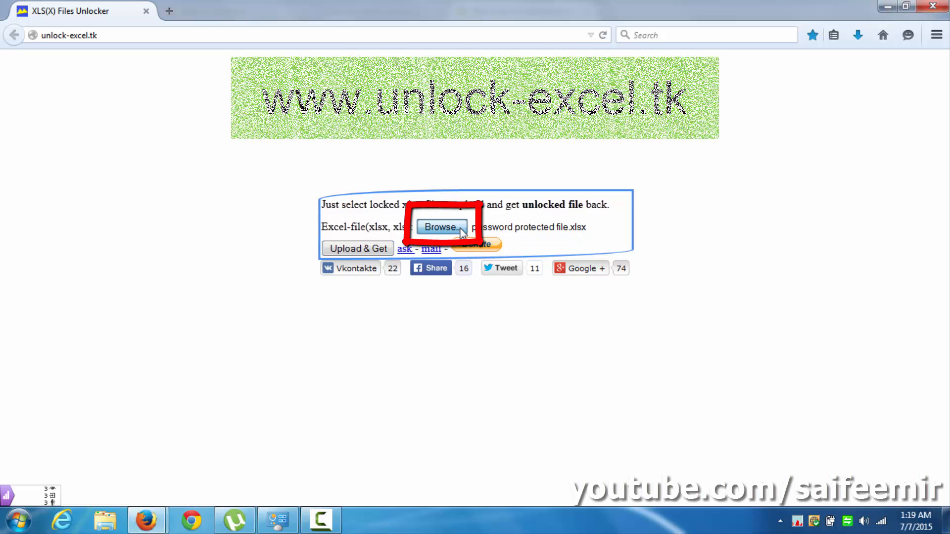
Select 'password protected file 2013 EXCEL.xlsx' from the Desktop for upload
click(440, 227)
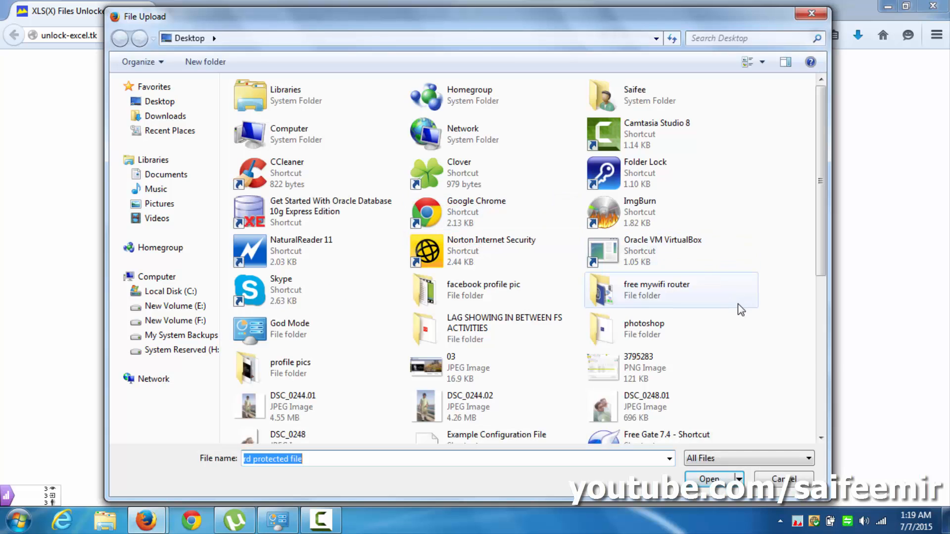
scroll(down, 3)
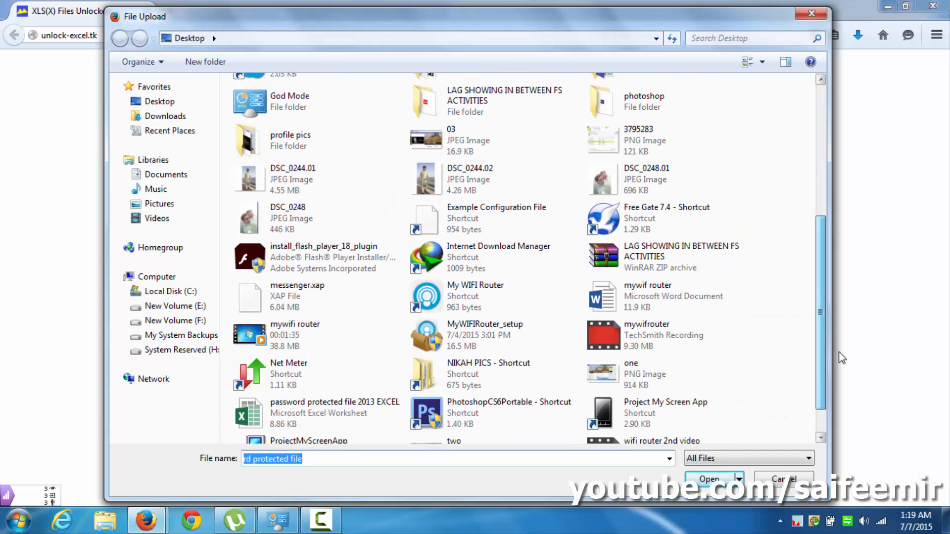
click(713, 480)
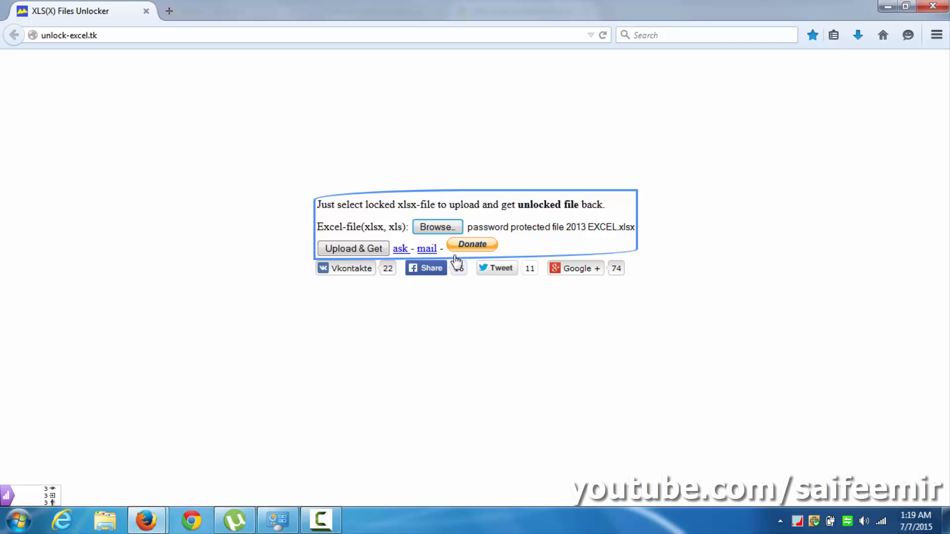
Upload the workbook and save the returned unlocked copy to the Desktop
click(354, 248)
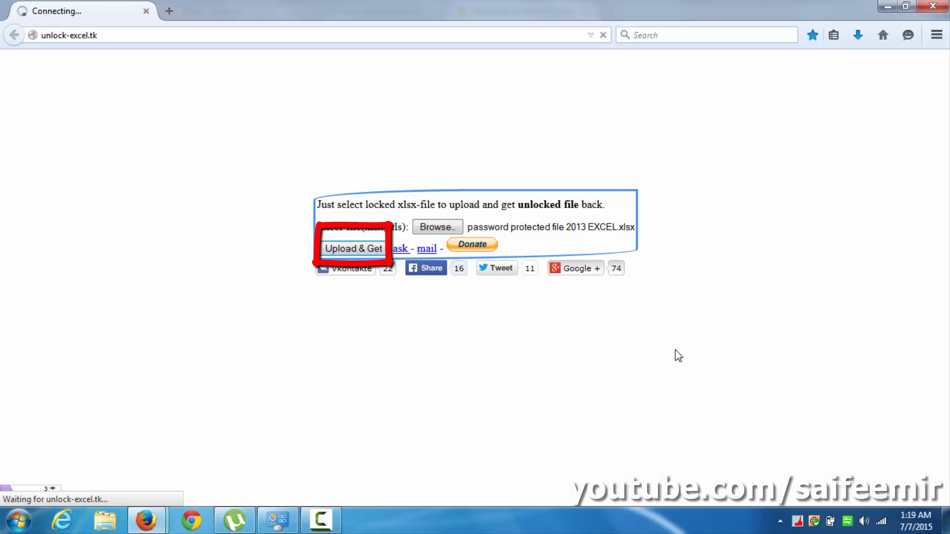
click(353, 249)
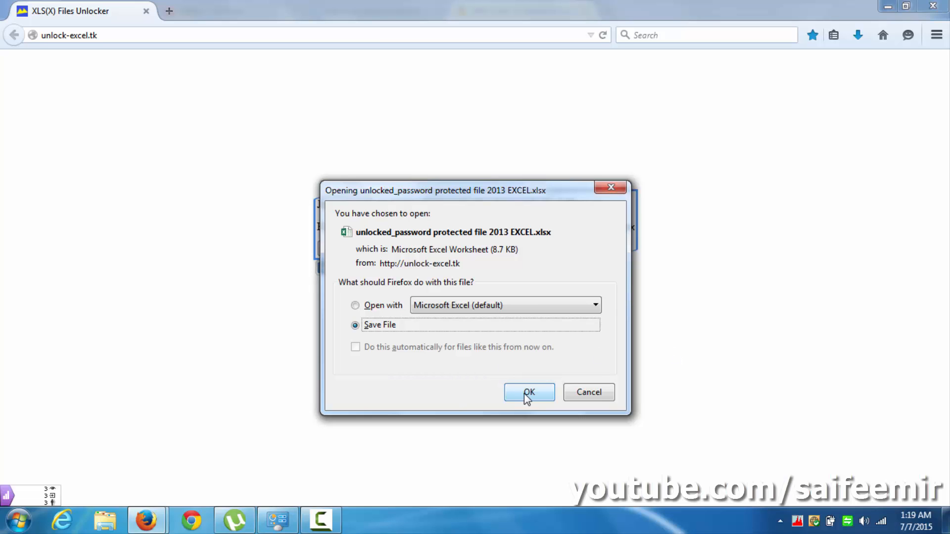
click(528, 392)
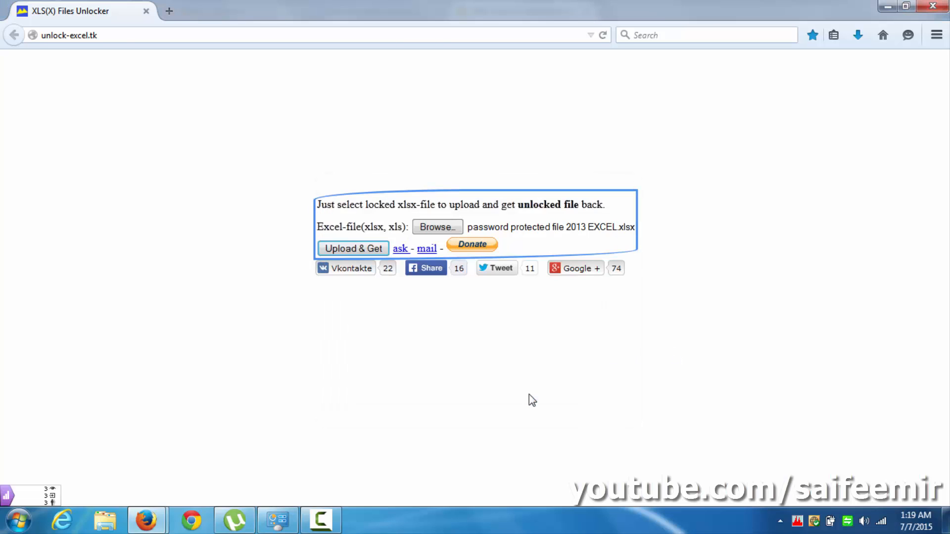
click(353, 249)
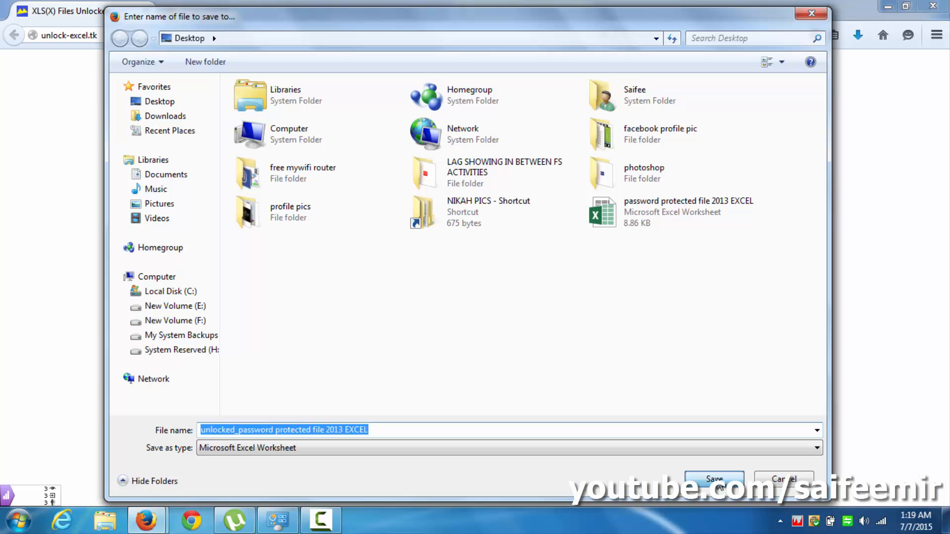
click(714, 480)
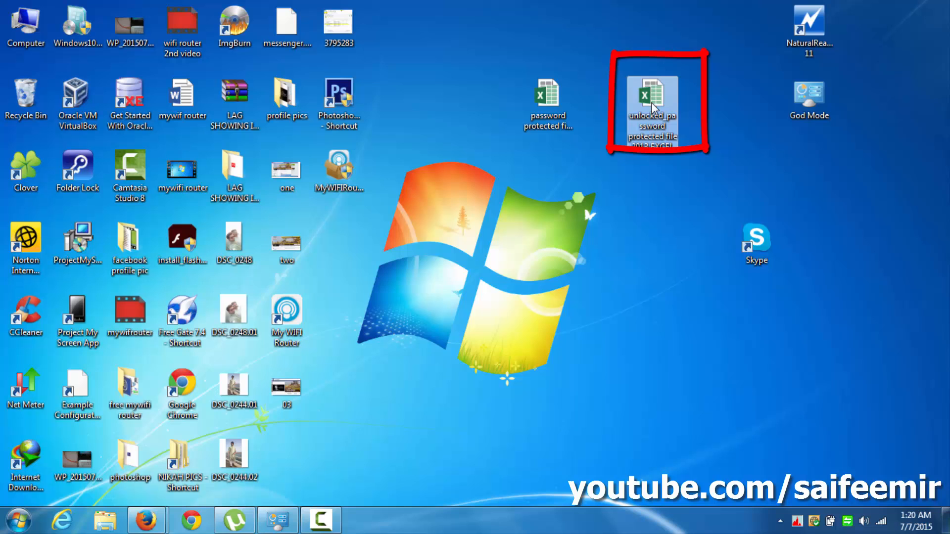
Open the unlocked workbook from the desktop and enable editing
double_click(651, 100)
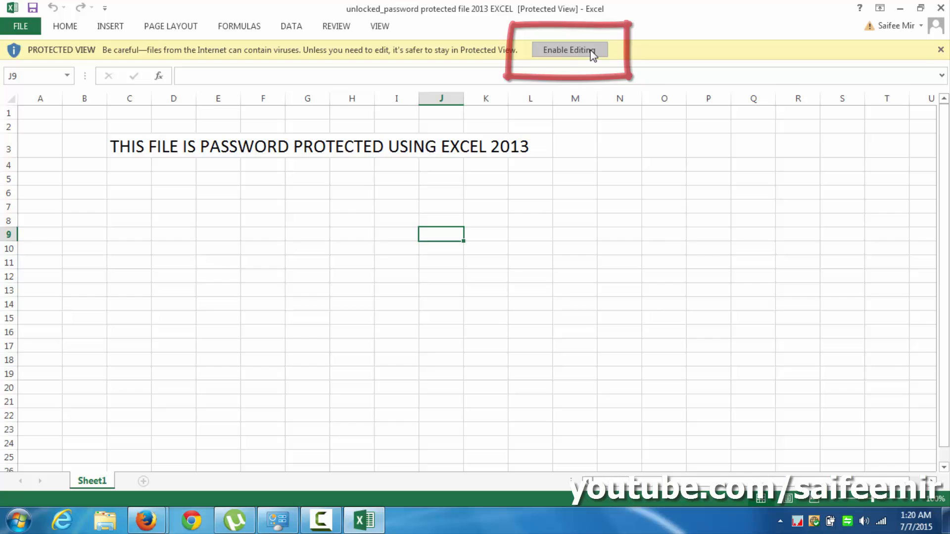
click(569, 49)
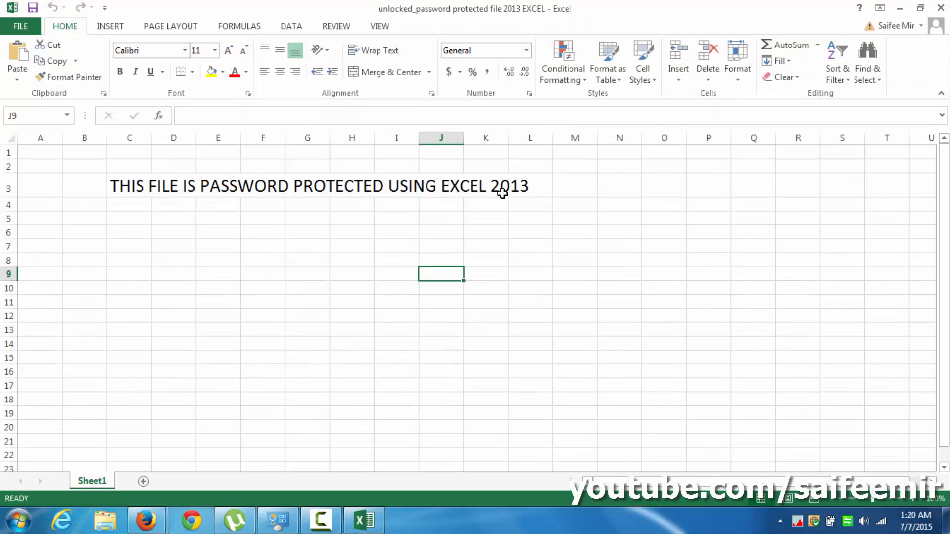